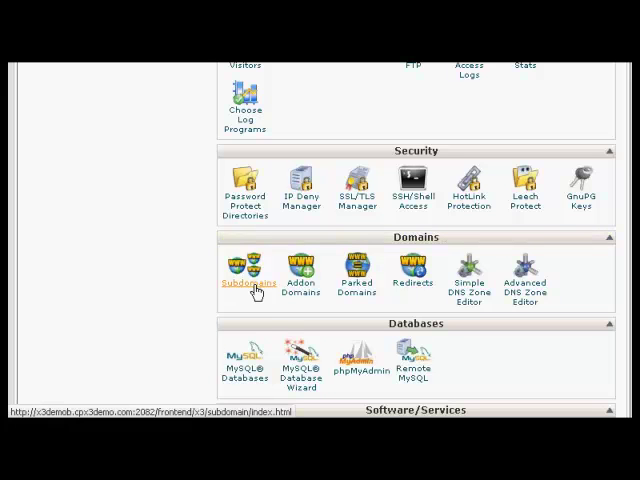
# Go to the Subdomains page and place the cursor in the empty Subdomain field.
pyautogui.click(244, 276)
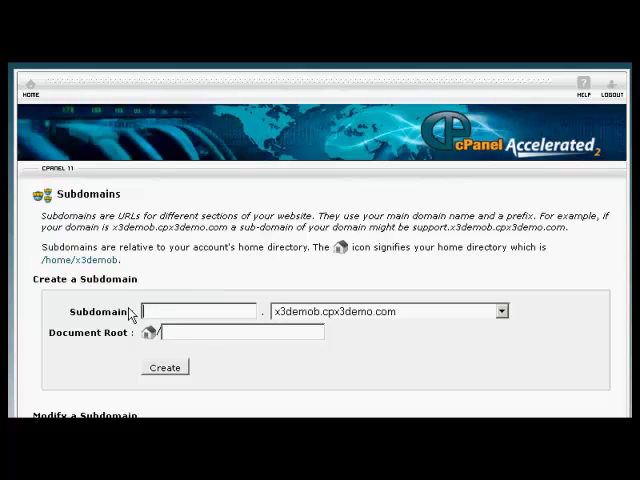
pyautogui.moveTo(144, 332)
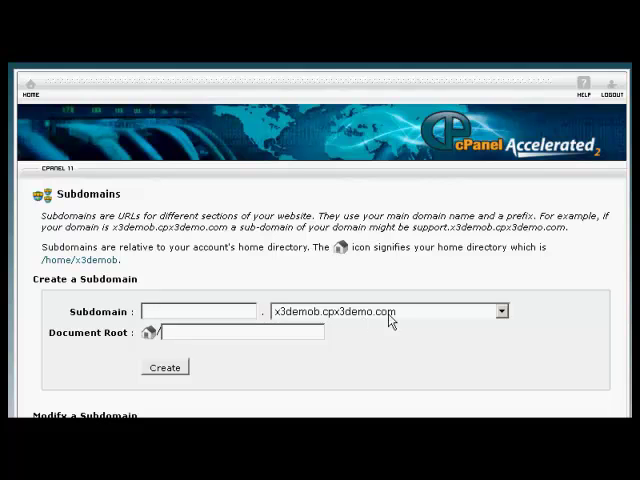
pyautogui.click(502, 312)
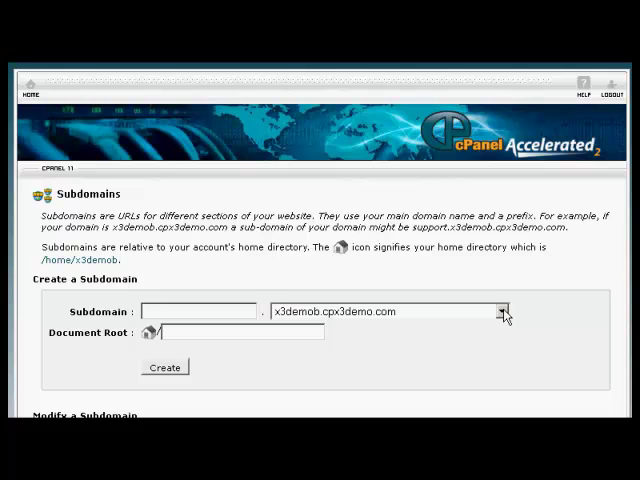
pyautogui.click(196, 312)
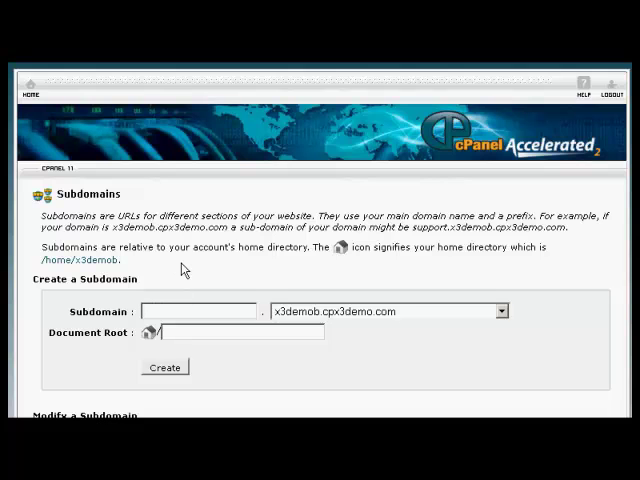
# Enter subdomain shoppingcart with document root public_html/shoppingcart.
pyautogui.write('s')
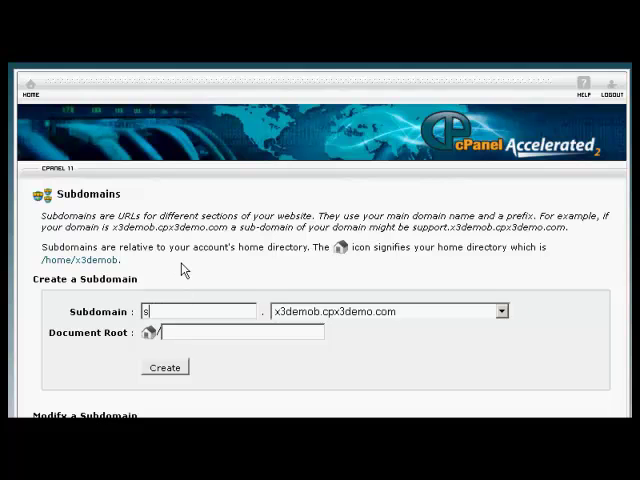
pyautogui.write('hopping')
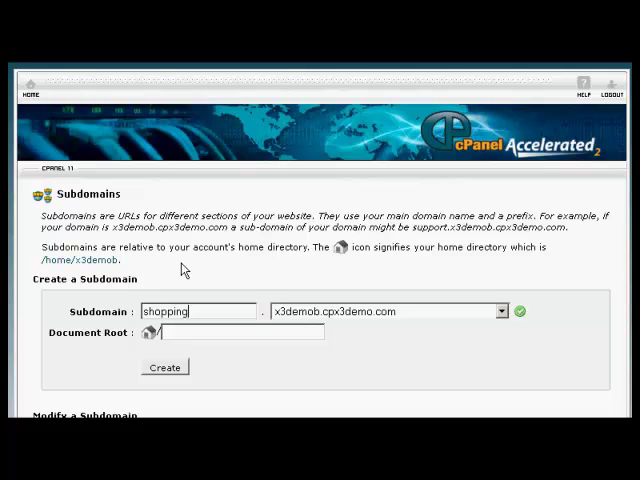
pyautogui.write('cart')
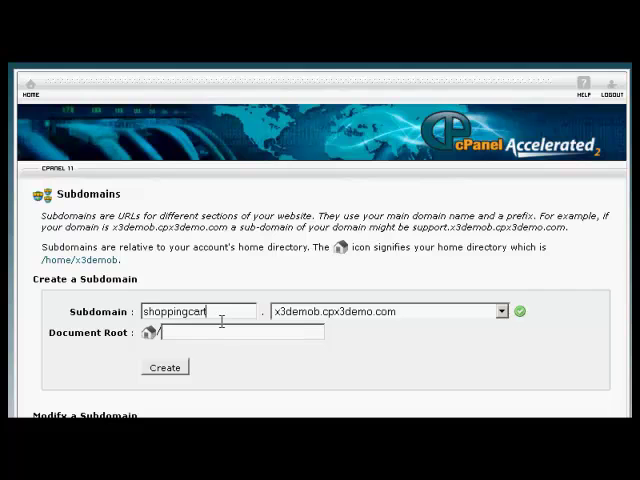
pyautogui.write('public_html/shoppingcart')
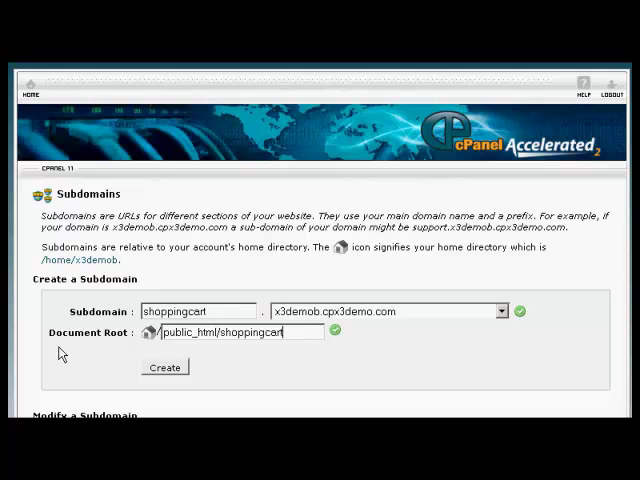
pyautogui.moveTo(124, 352)
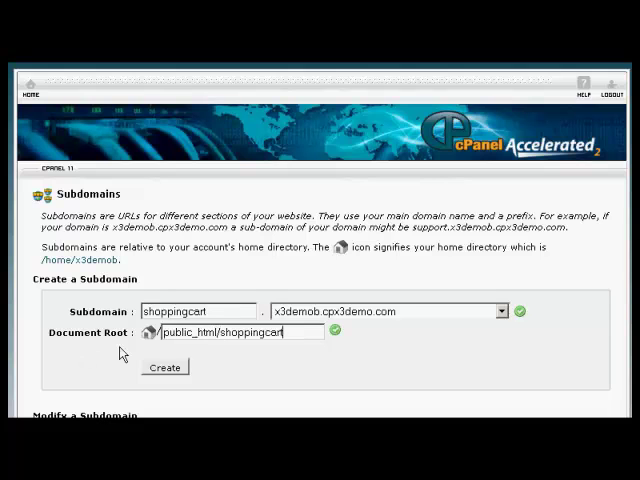
pyautogui.moveTo(256, 358)
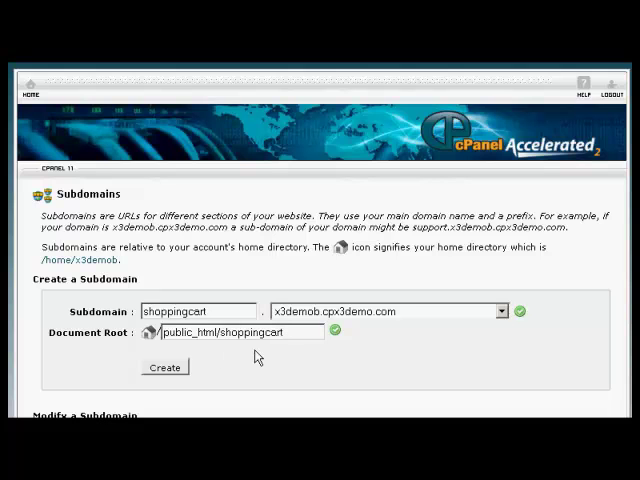
# Create the shoppingcart subdomain on x3demob.cpx3demo.com and return to cPanel home.
pyautogui.click(280, 332)
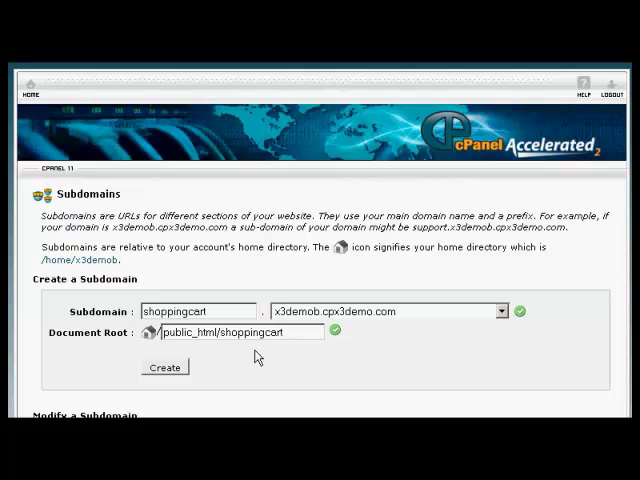
pyautogui.click(284, 332)
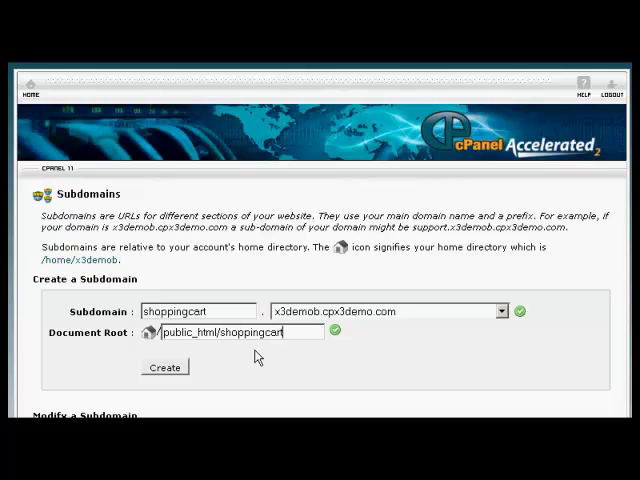
pyautogui.click(284, 332)
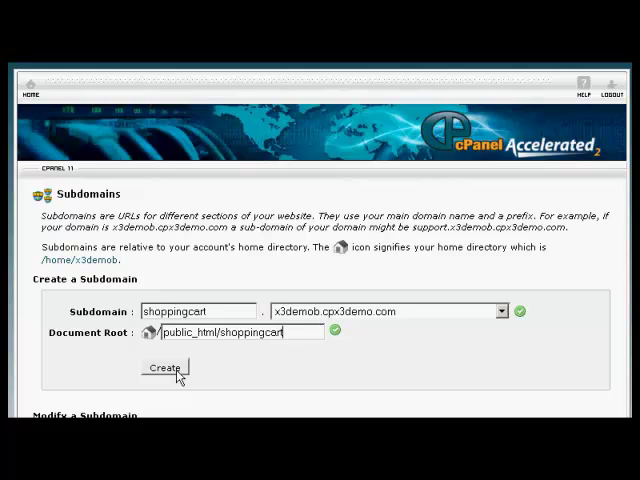
pyautogui.click(164, 368)
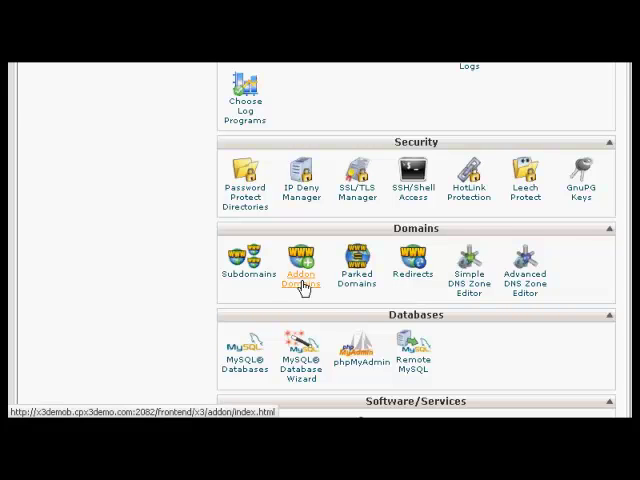
# Go to Addon Domains and start entering 'mywe' as the new domain name.
pyautogui.click(300, 272)
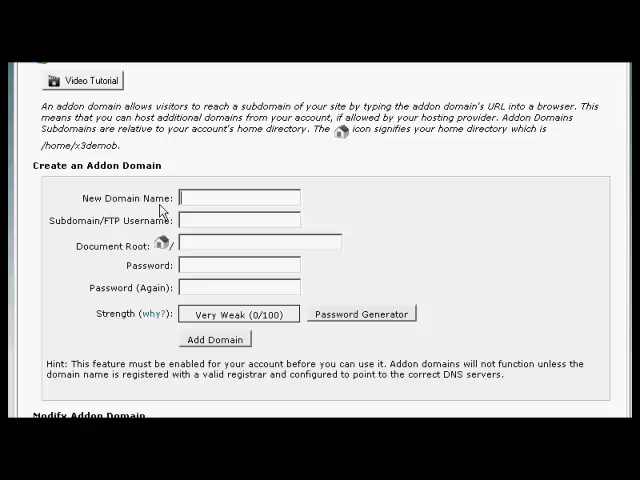
pyautogui.moveTo(452, 208)
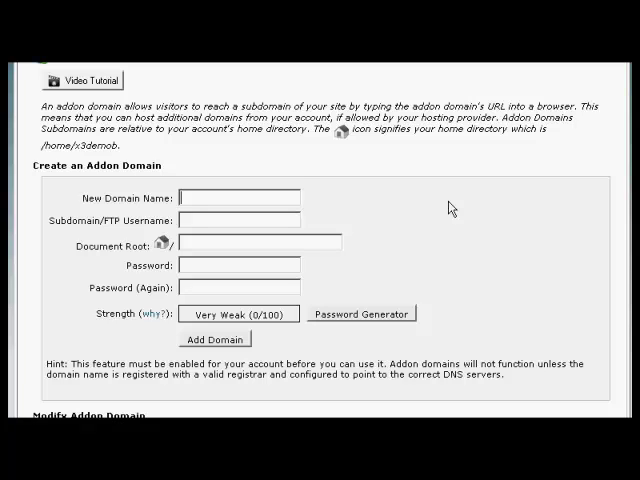
pyautogui.write('mywebsite')
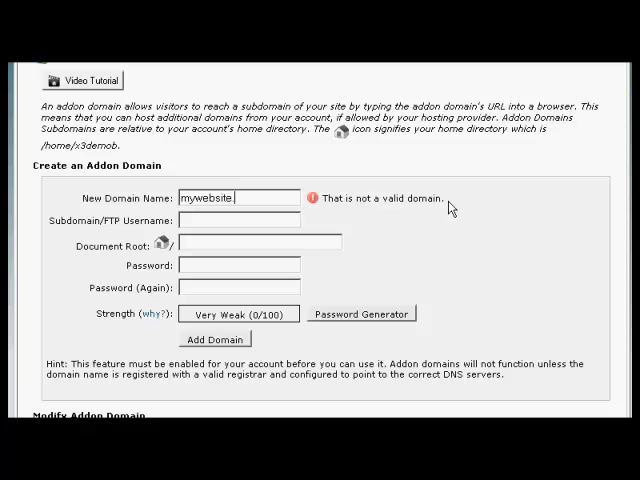
# Complete the domain as mywebsite.es, auto-filling username mywebsite and root public_html/mywebsite.es.
pyautogui.write('.es')
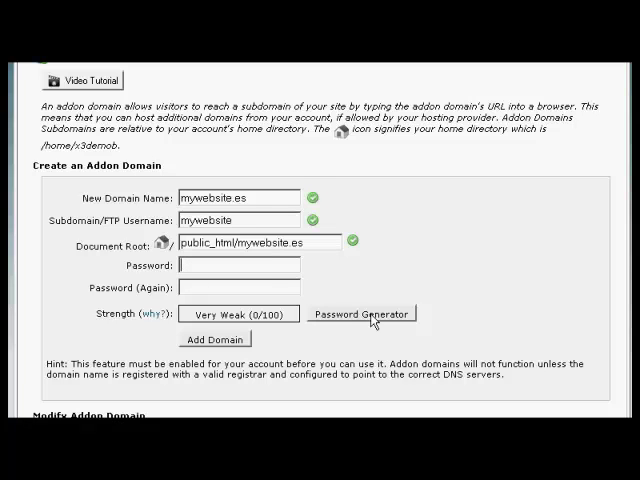
pyautogui.moveTo(372, 320)
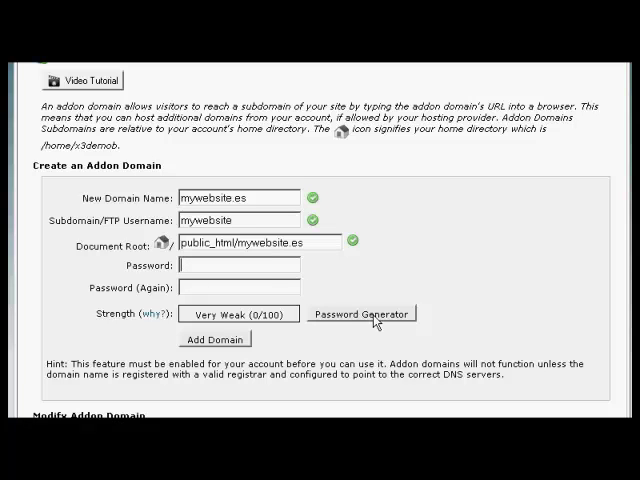
# Generate a Very Strong password, copy it, and use it in both password fields.
pyautogui.click(360, 312)
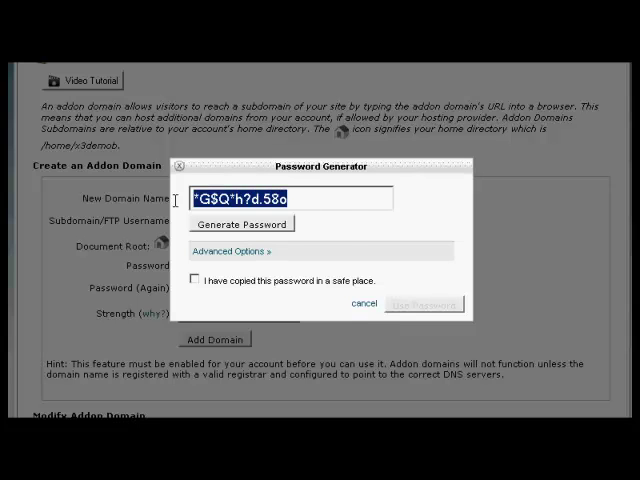
pyautogui.rightClick(290, 198)
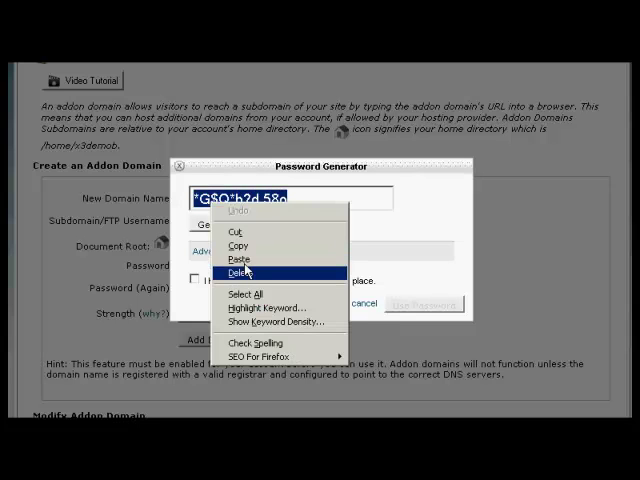
pyautogui.click(244, 272)
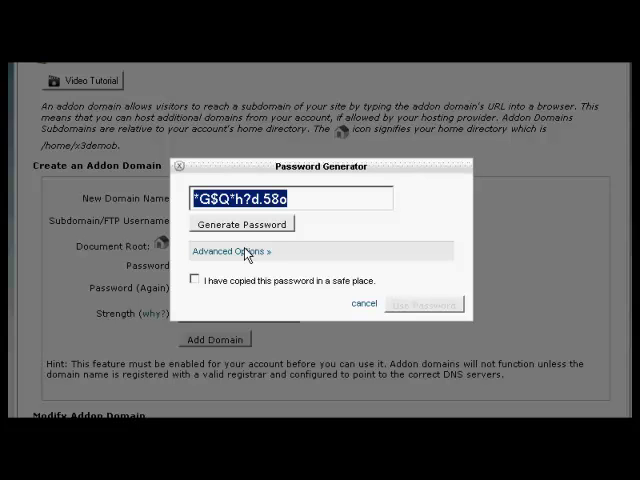
pyautogui.click(196, 280)
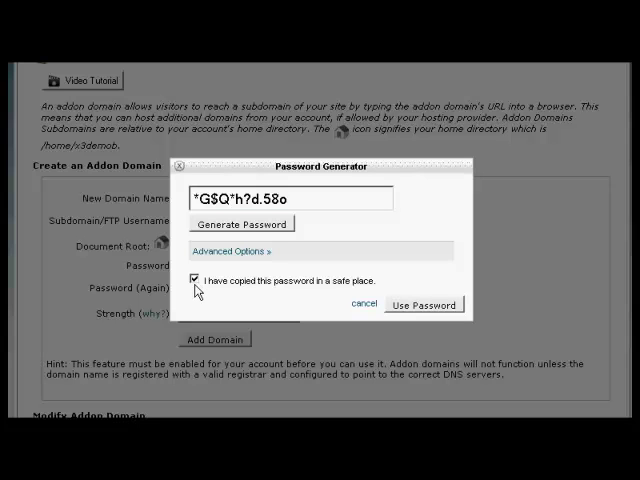
pyautogui.moveTo(322, 298)
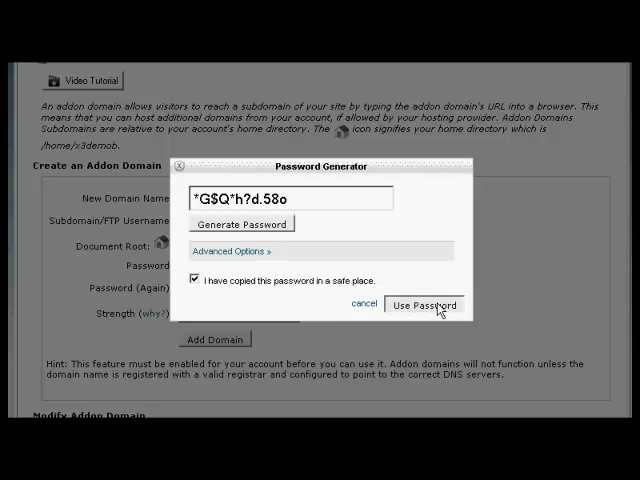
pyautogui.click(424, 304)
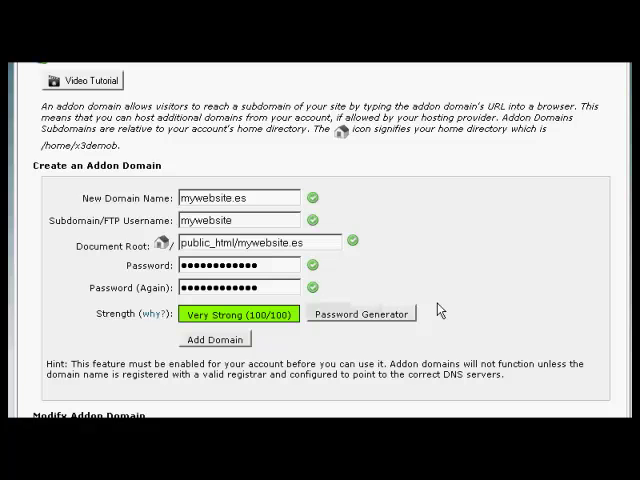